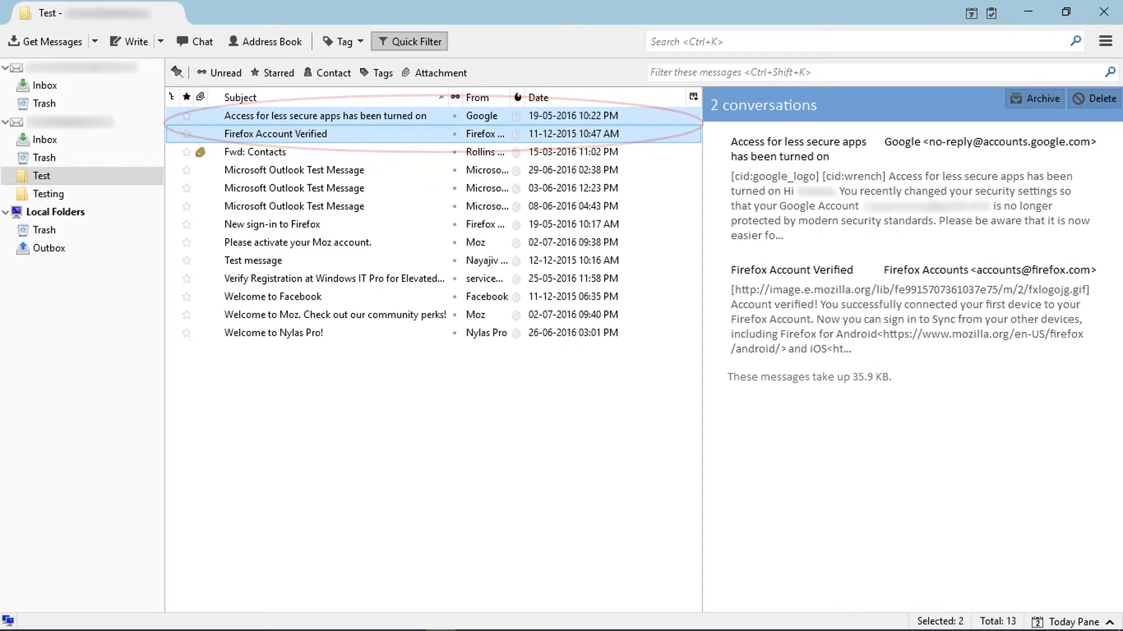
Step: Save both selected emails as .eml files into D:\Downloads
{"action": "right_click", "coordinate": [287, 134]}
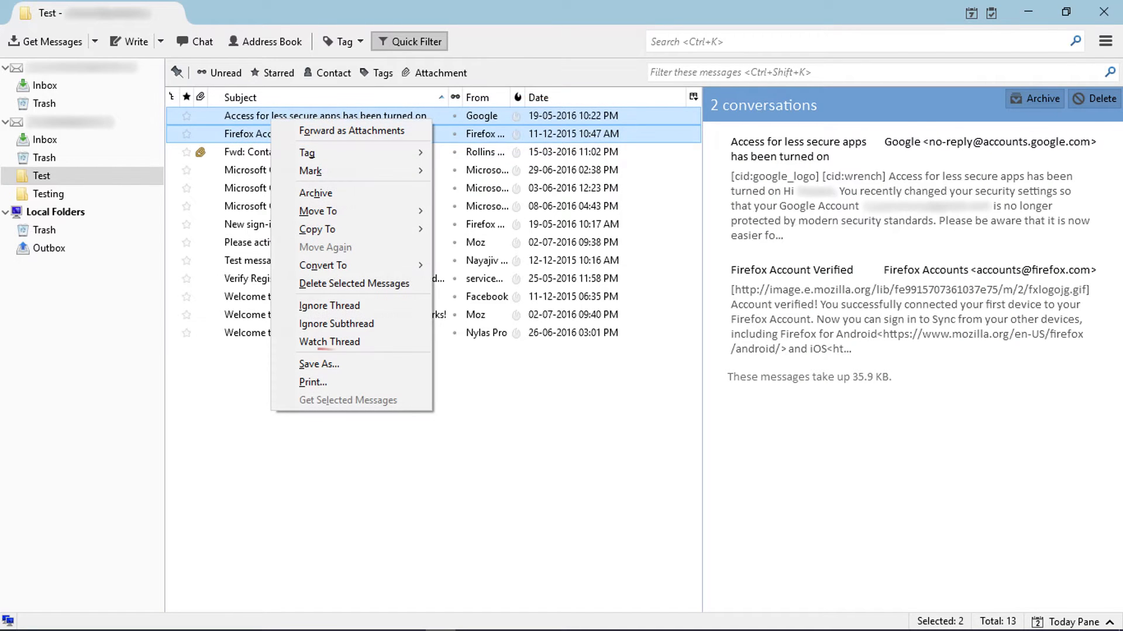
{"action": "mouse_move", "coordinate": [319, 364]}
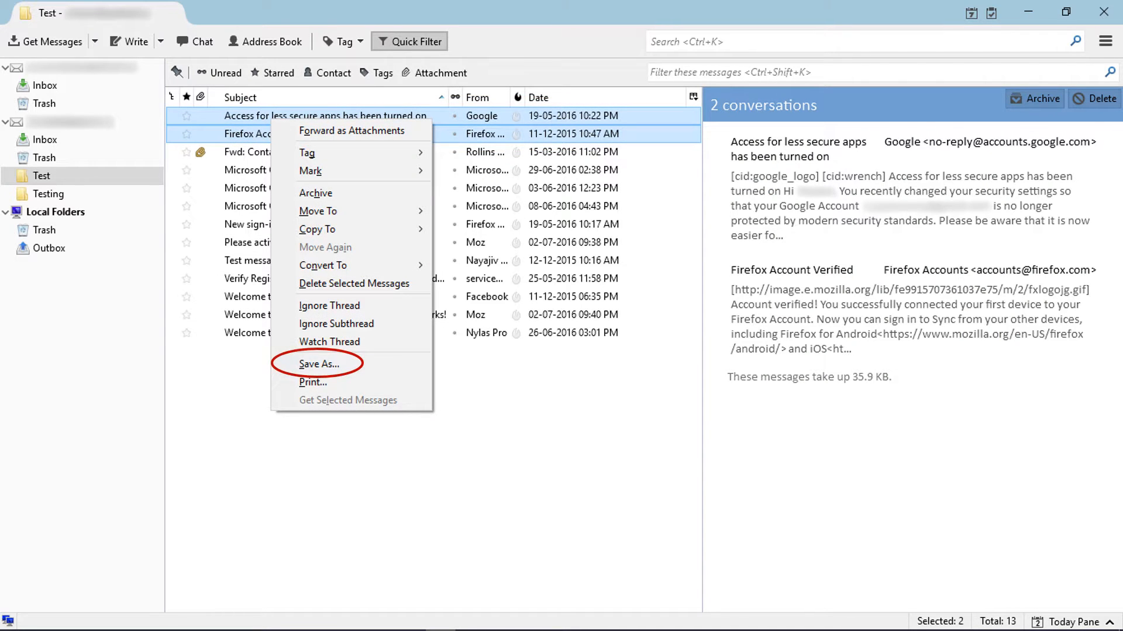
{"action": "left_click", "coordinate": [318, 364]}
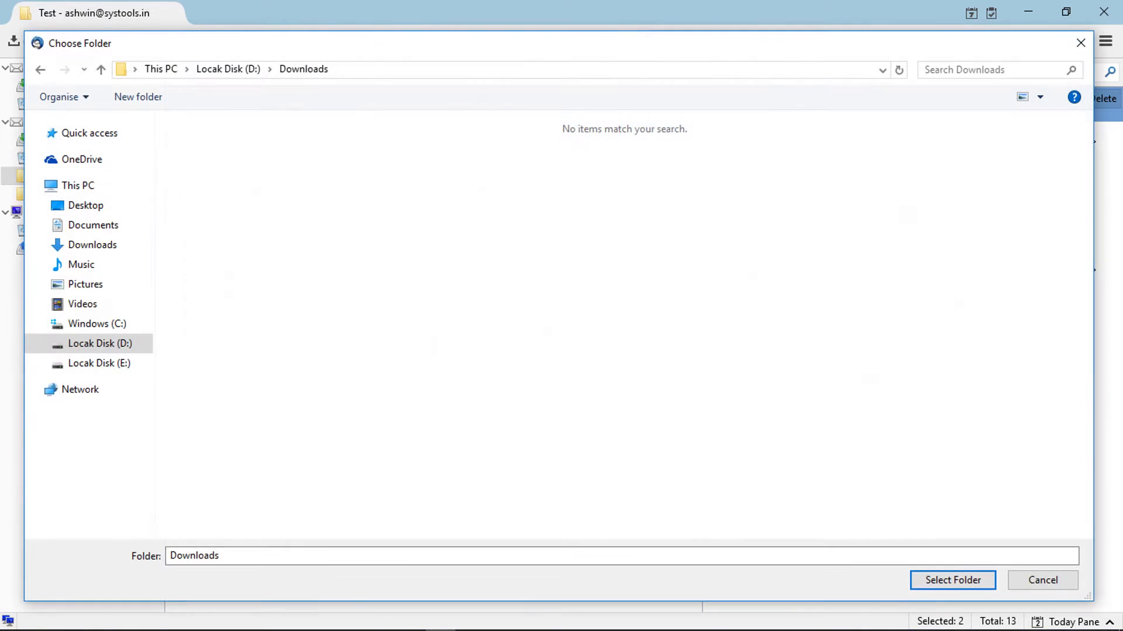
{"action": "left_click", "coordinate": [953, 580]}
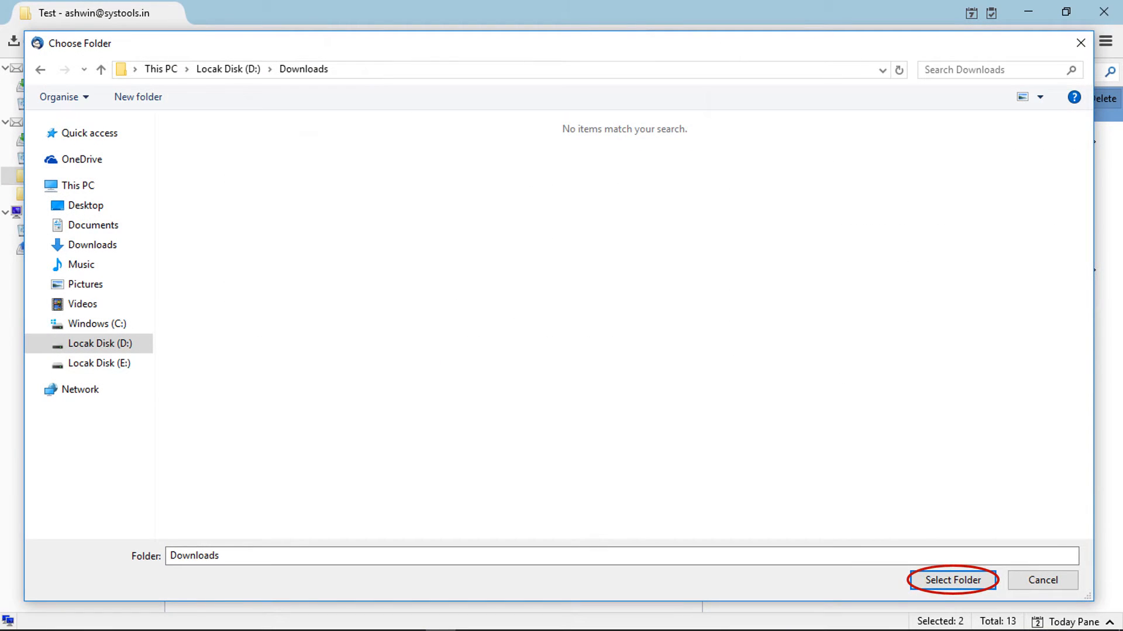
{"action": "left_click", "coordinate": [953, 580]}
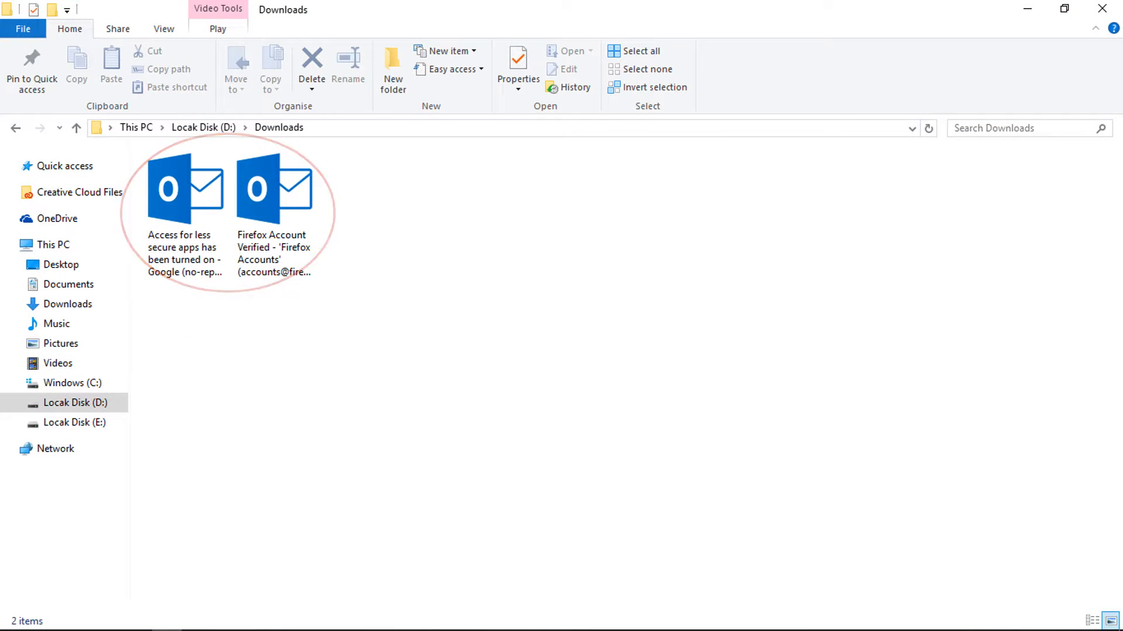
{"action": "left_click", "coordinate": [186, 188]}
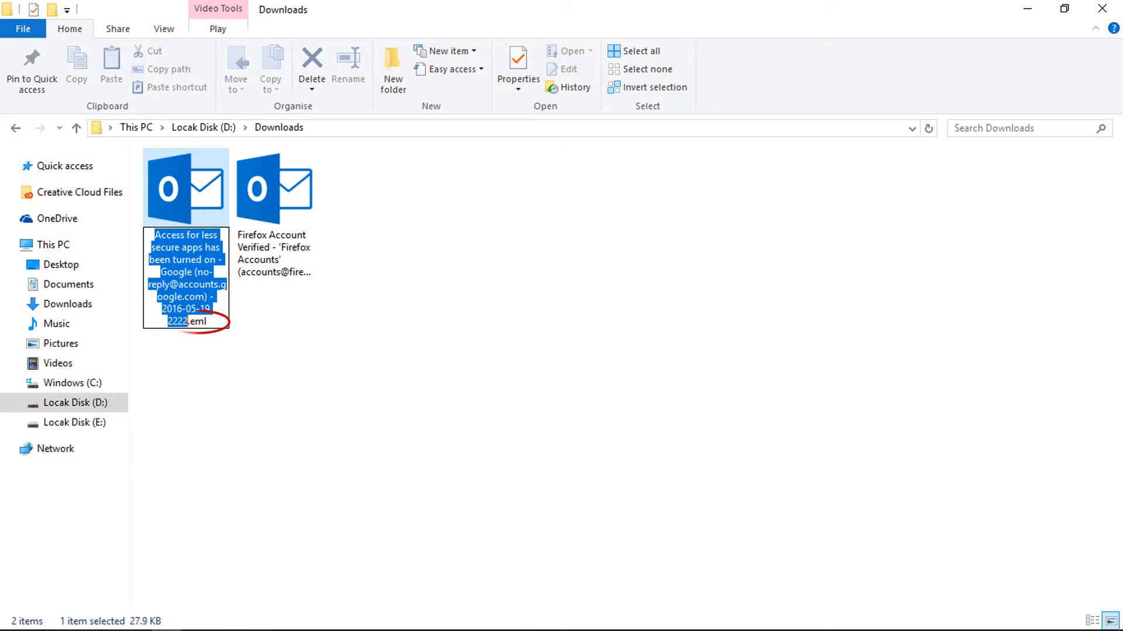
{"action": "double_click", "coordinate": [185, 277]}
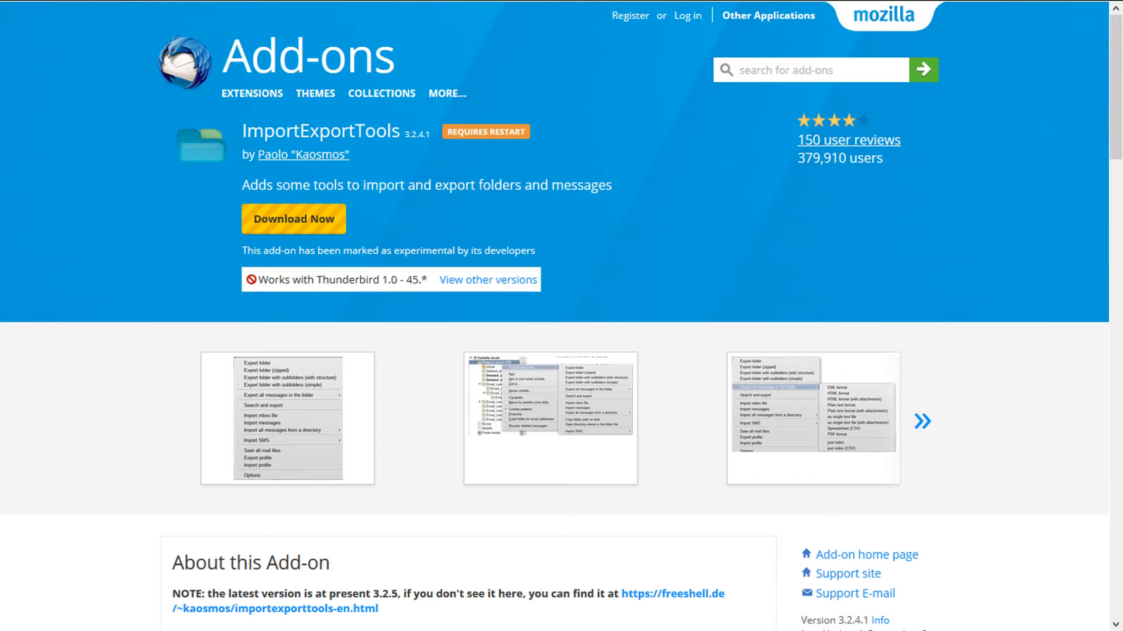
Step: Download the ImportExportTools add-on from its Mozilla Add-ons page
{"action": "left_click", "coordinate": [294, 219]}
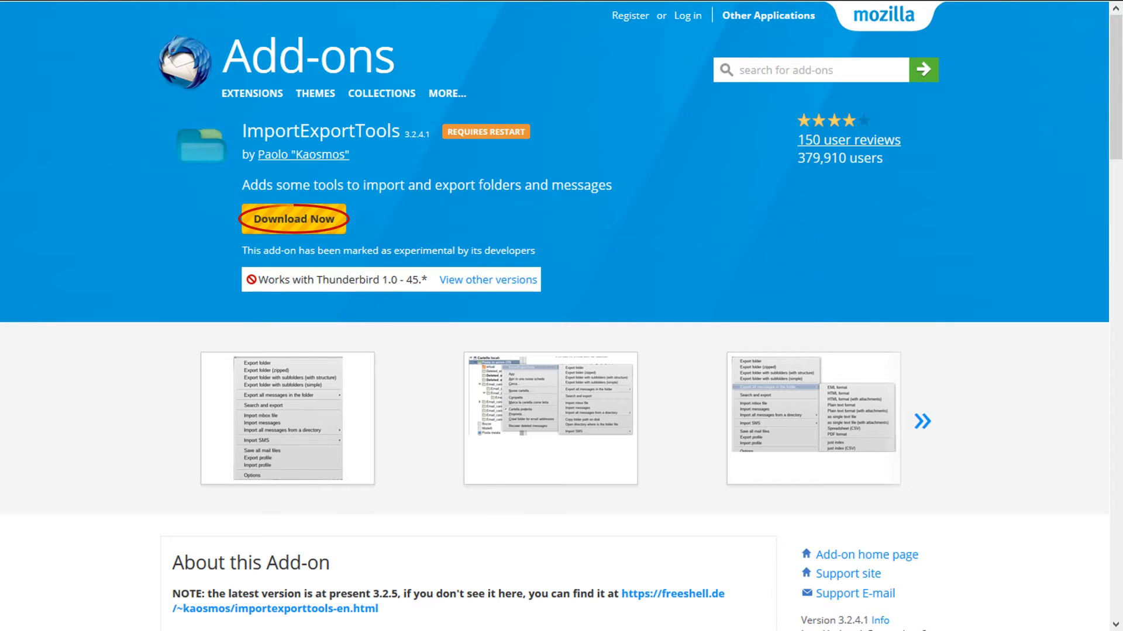
{"action": "left_click", "coordinate": [293, 218]}
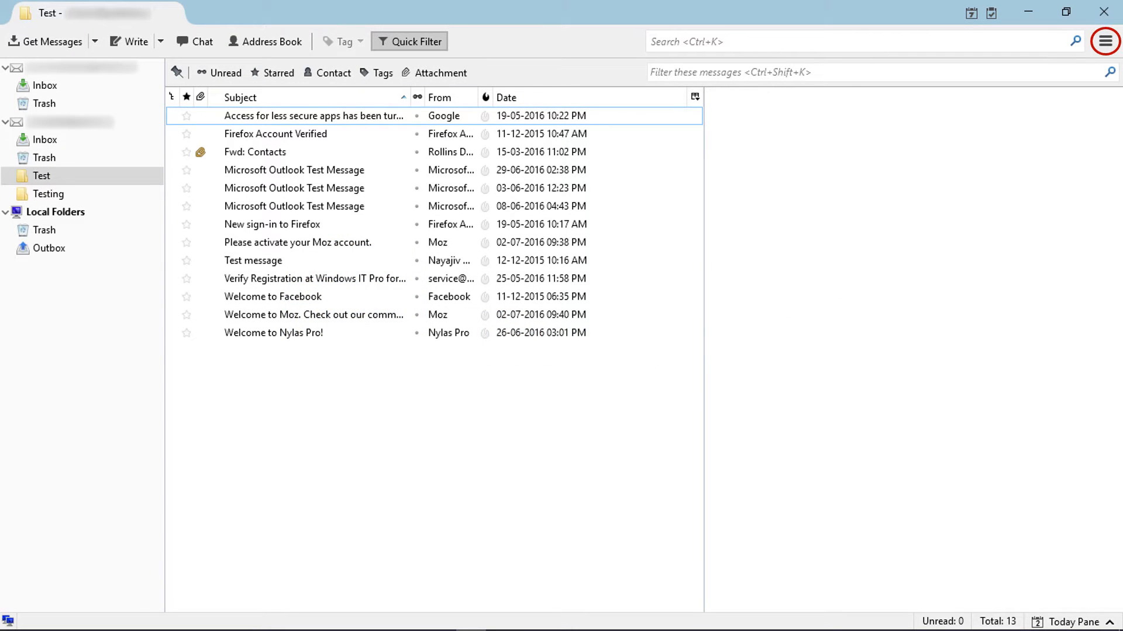
{"action": "mouse_move", "coordinate": [1104, 41]}
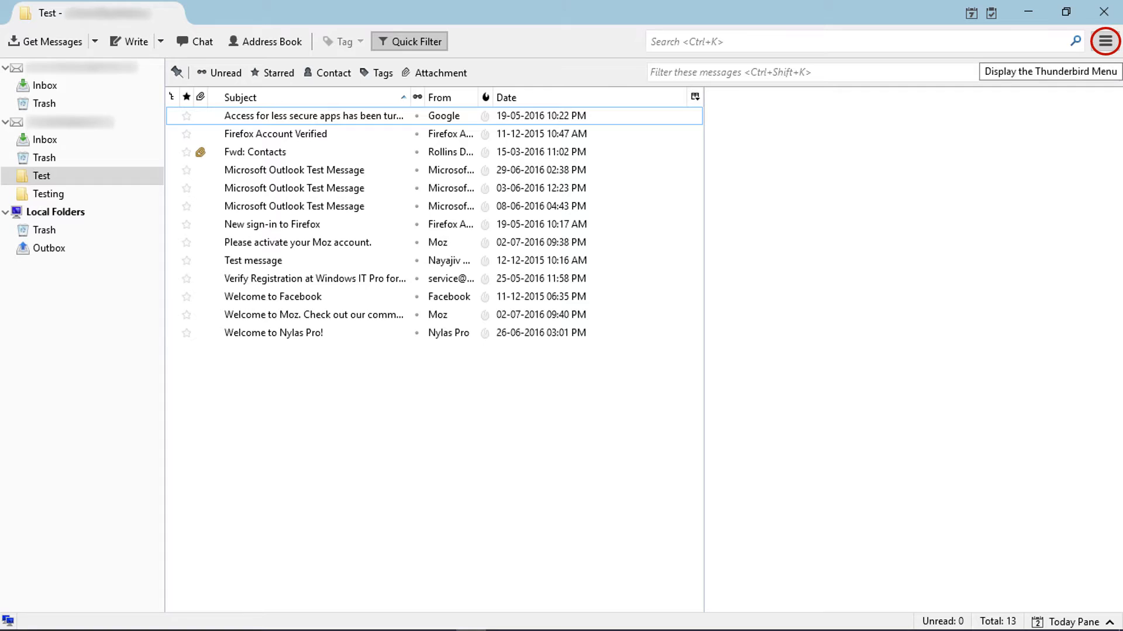
Step: Open the Add-ons Manager and choose Install Add-on From File
{"action": "left_click", "coordinate": [1105, 41]}
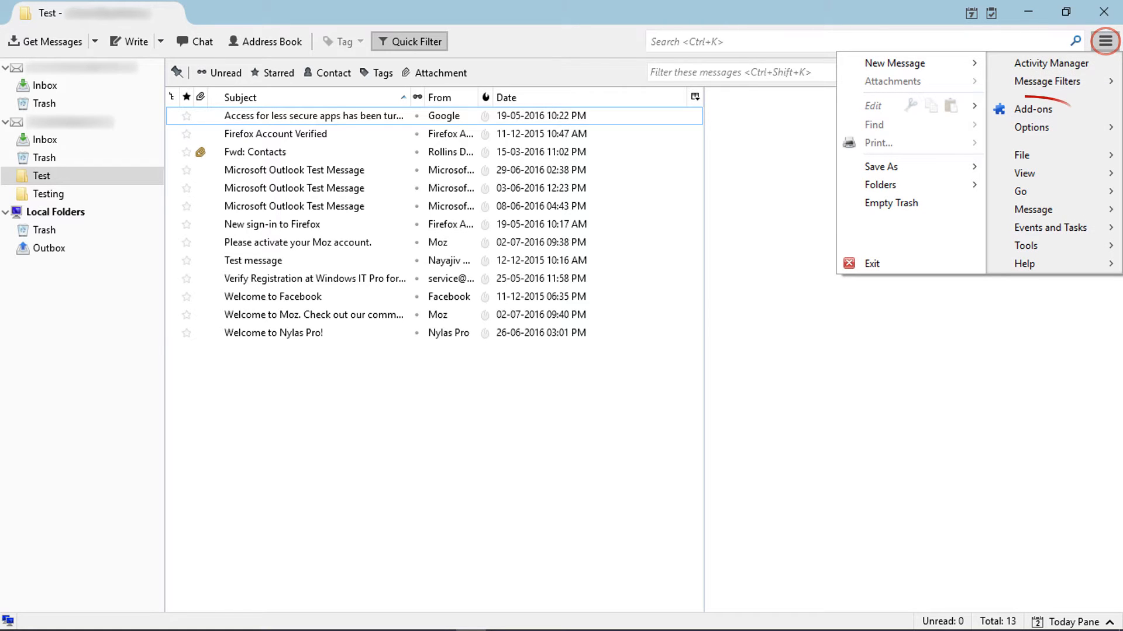
{"action": "mouse_move", "coordinate": [1033, 109]}
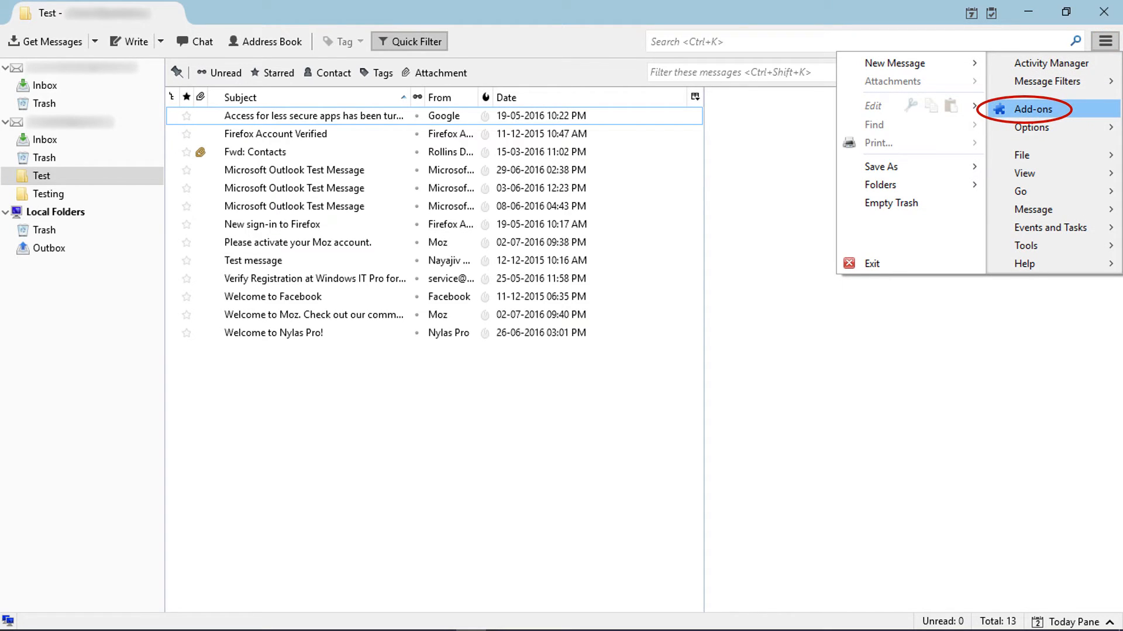
{"action": "left_click", "coordinate": [1031, 109]}
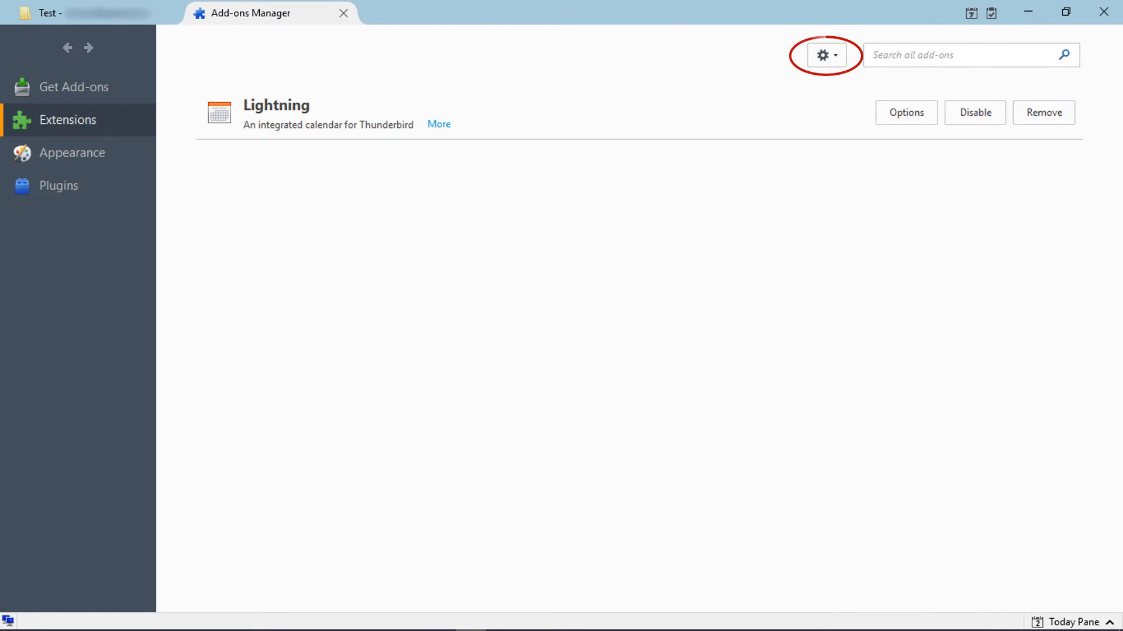
{"action": "left_click", "coordinate": [825, 55]}
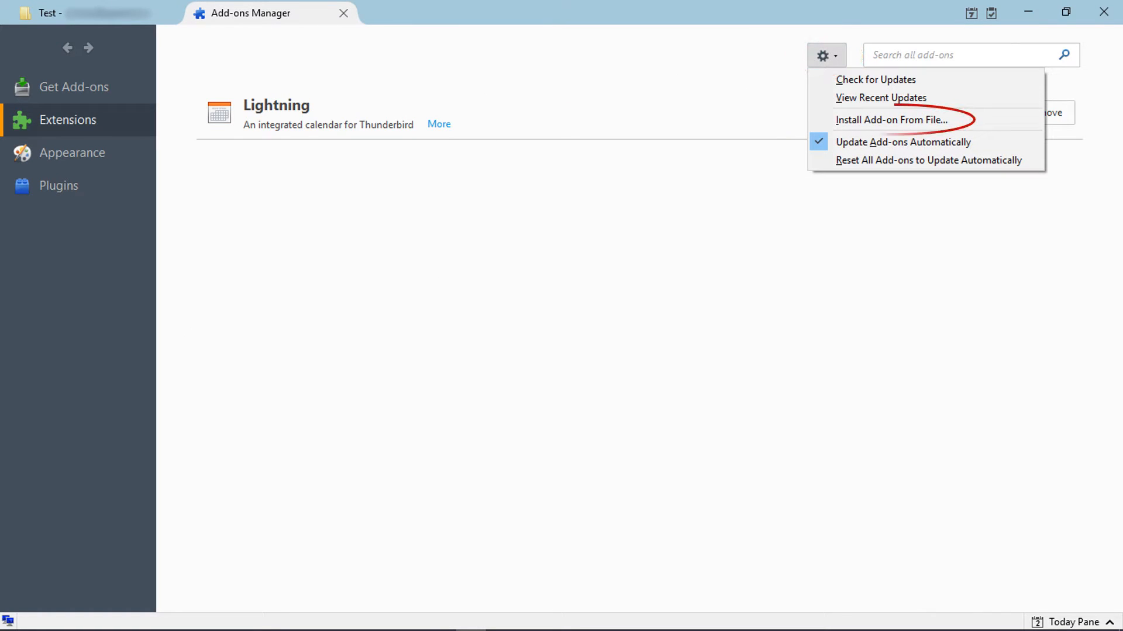
{"action": "mouse_move", "coordinate": [892, 119]}
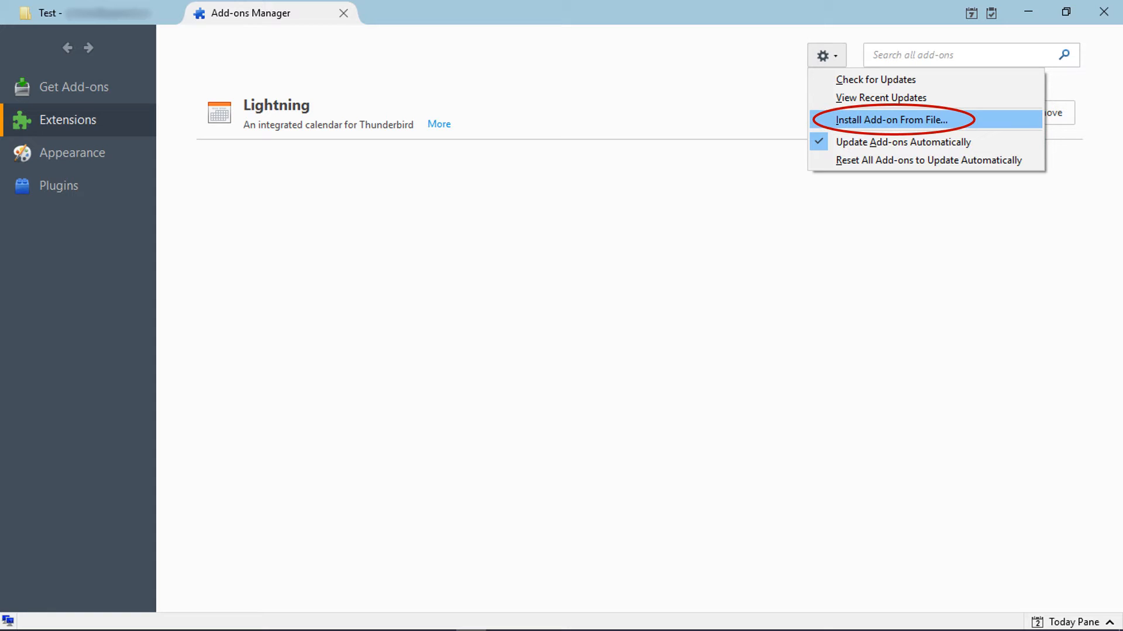
{"action": "left_click", "coordinate": [889, 119]}
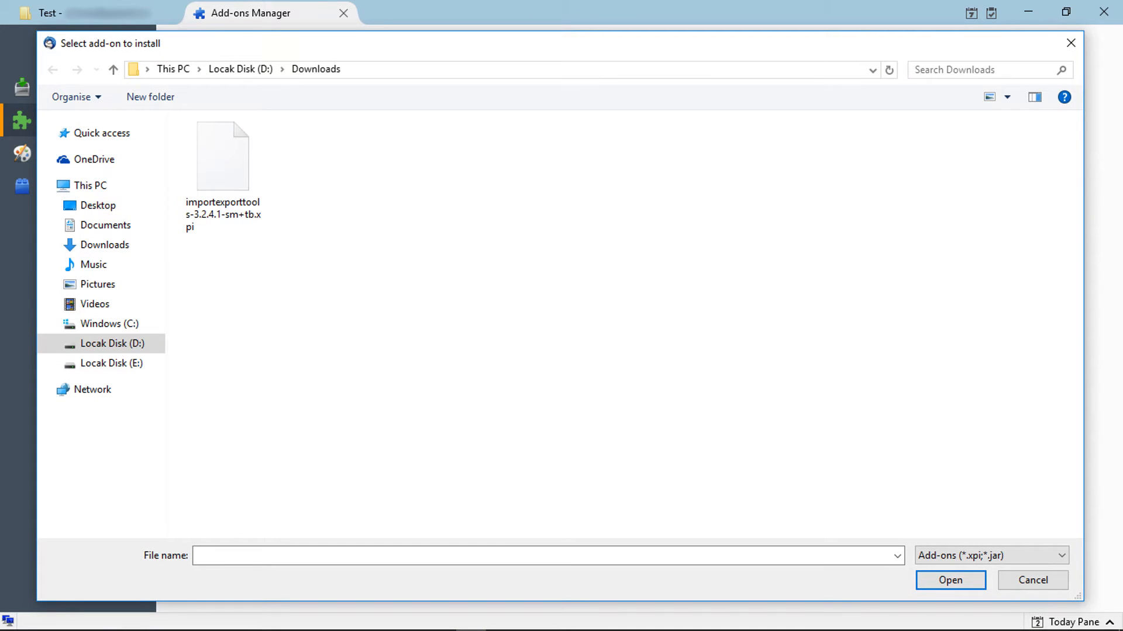
Step: Install importexporttools-3.2.4.1-sm+tb.xpi from Downloads and confirm Install Now
{"action": "left_click", "coordinate": [223, 156]}
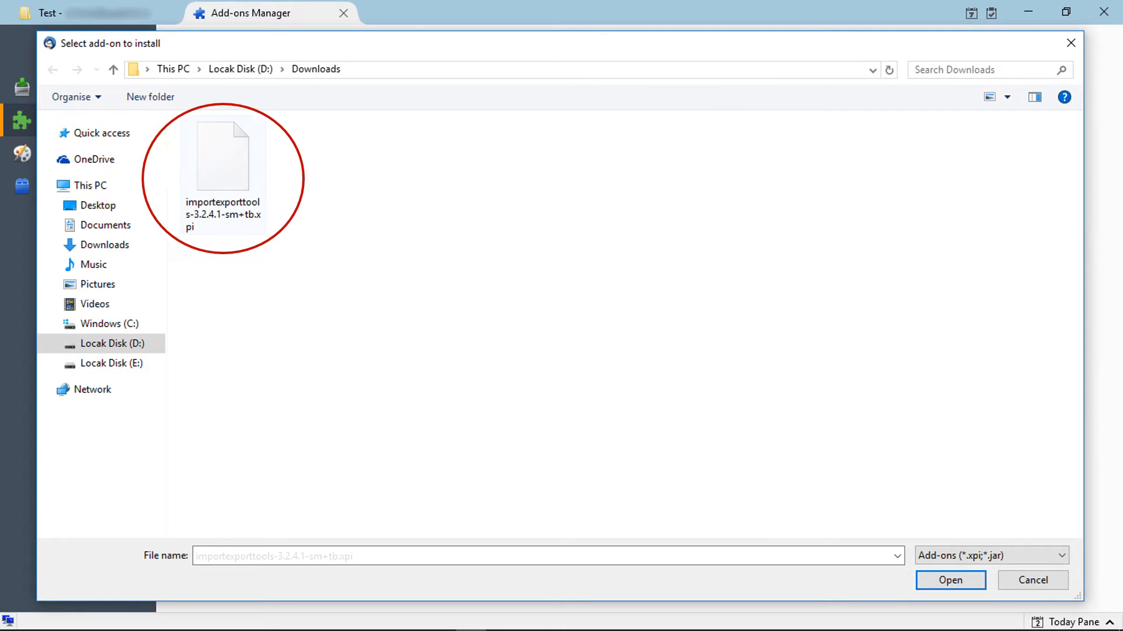
{"action": "left_click", "coordinate": [222, 154]}
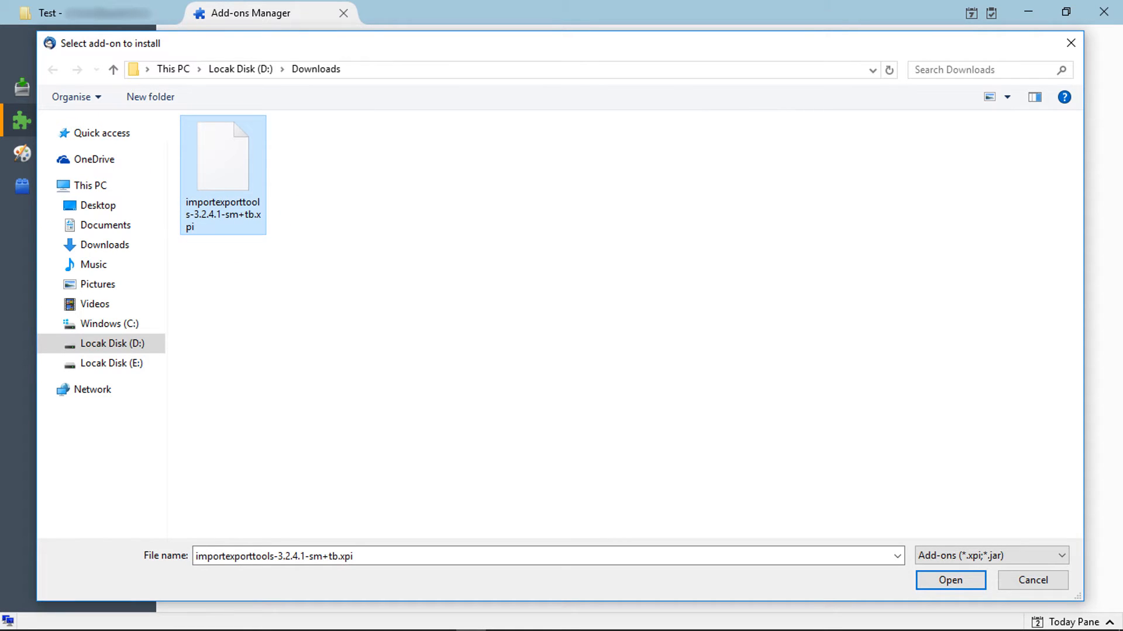
{"action": "left_click", "coordinate": [950, 580]}
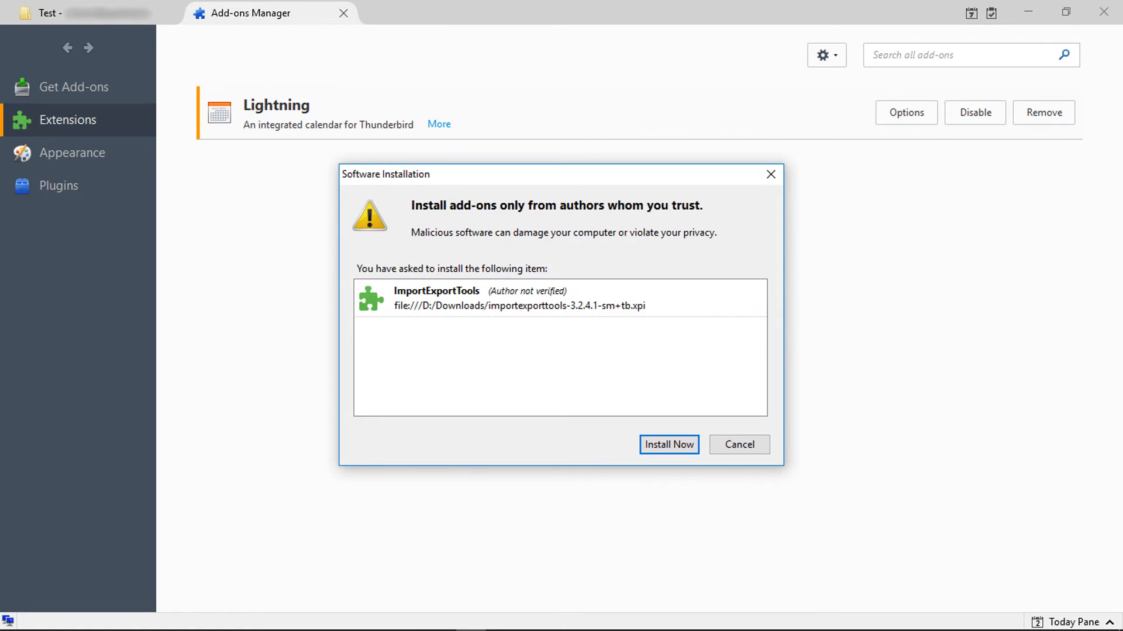
{"action": "left_click", "coordinate": [667, 444]}
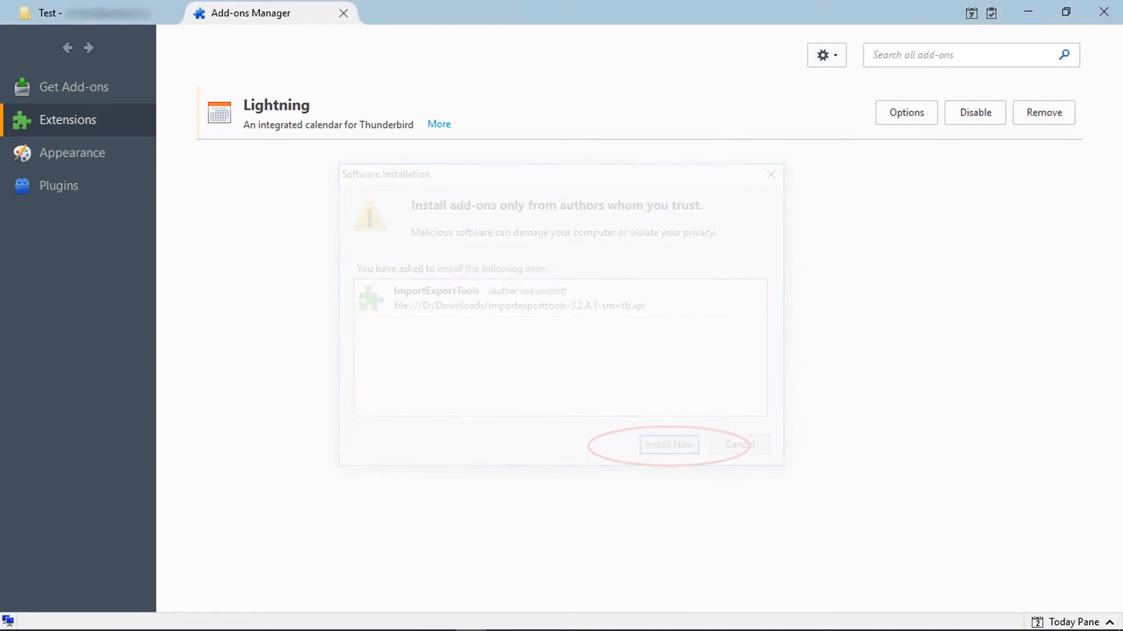
{"action": "left_click", "coordinate": [668, 444]}
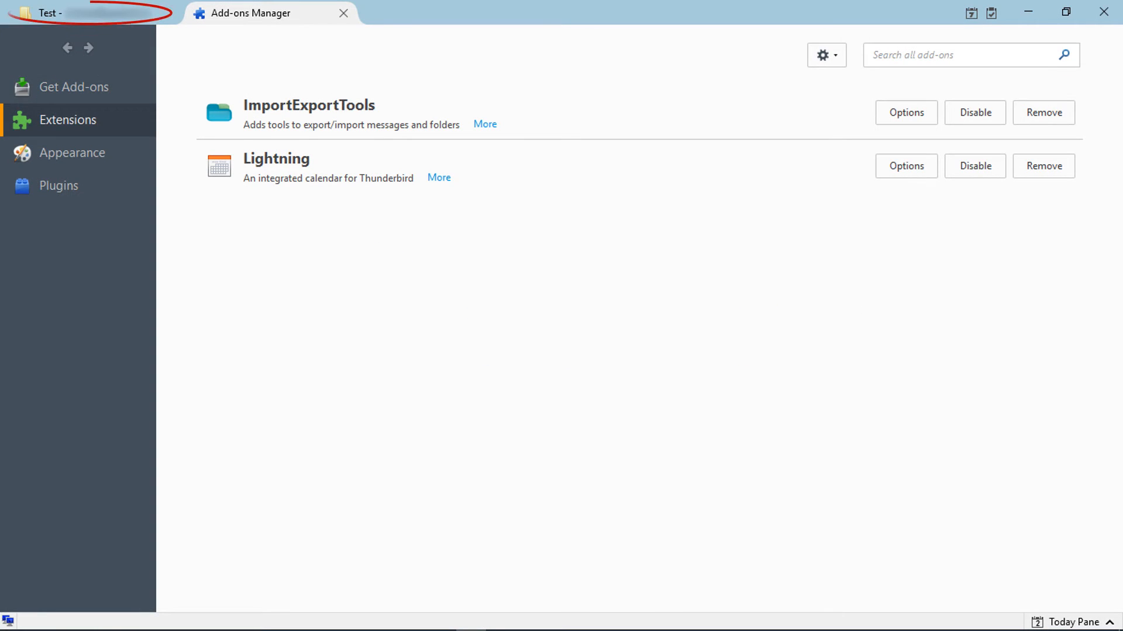
Step: In the Test folder, export the two selected messages in PDF format
{"action": "left_click", "coordinate": [86, 13]}
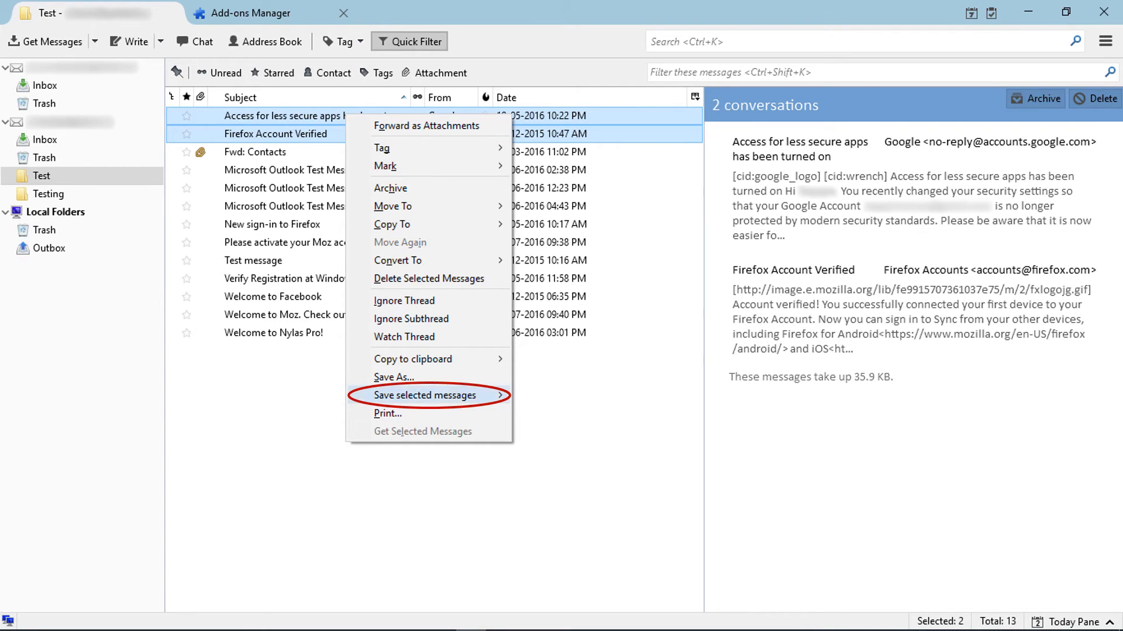
{"action": "mouse_move", "coordinate": [426, 395]}
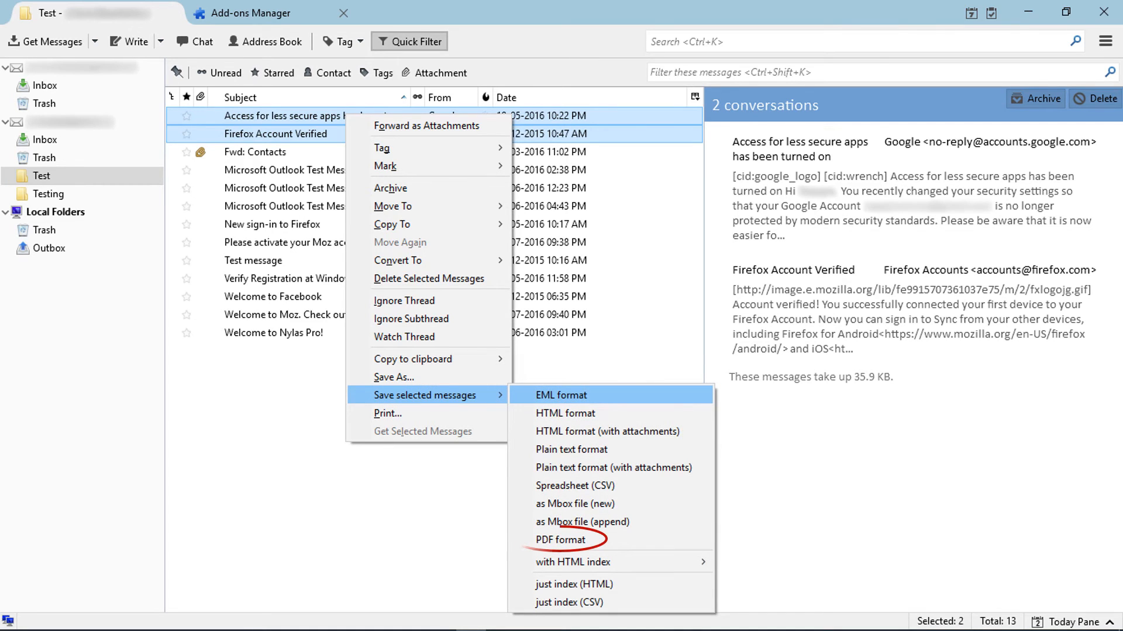
{"action": "mouse_move", "coordinate": [560, 539]}
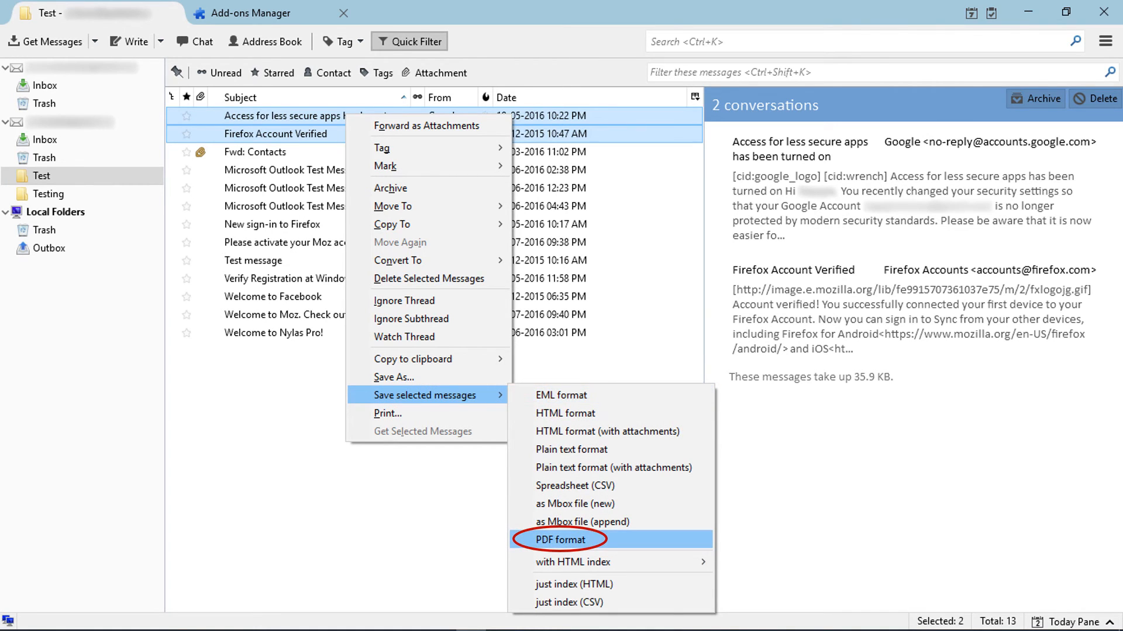
{"action": "left_click", "coordinate": [564, 540]}
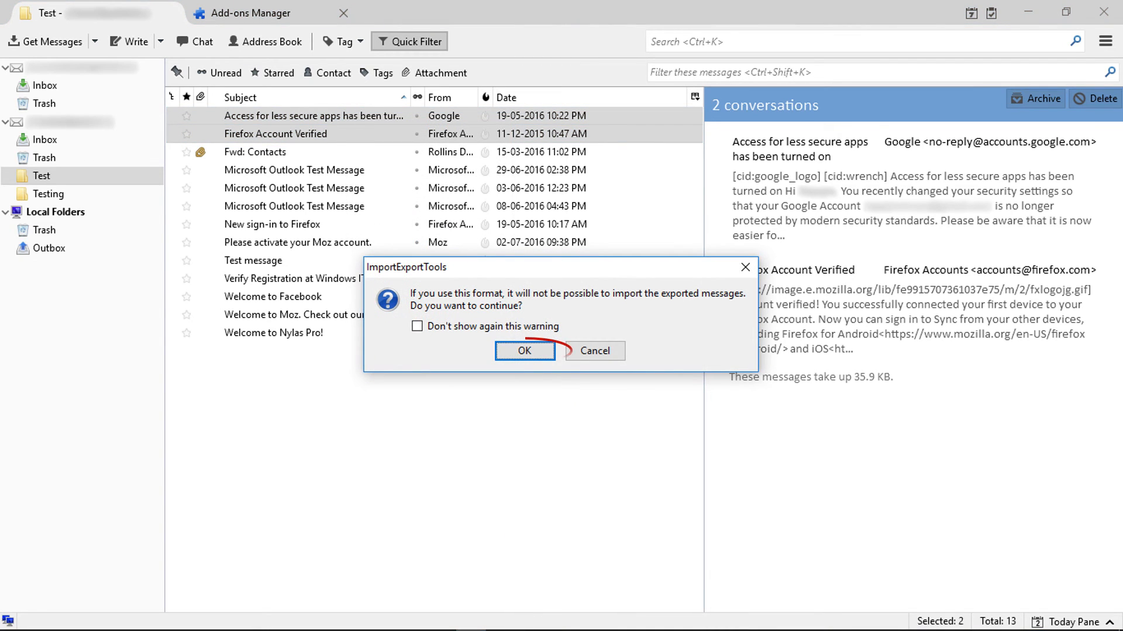
Step: Accept the re-import and attachment warnings and export the PDFs into Downloads
{"action": "left_click", "coordinate": [524, 350]}
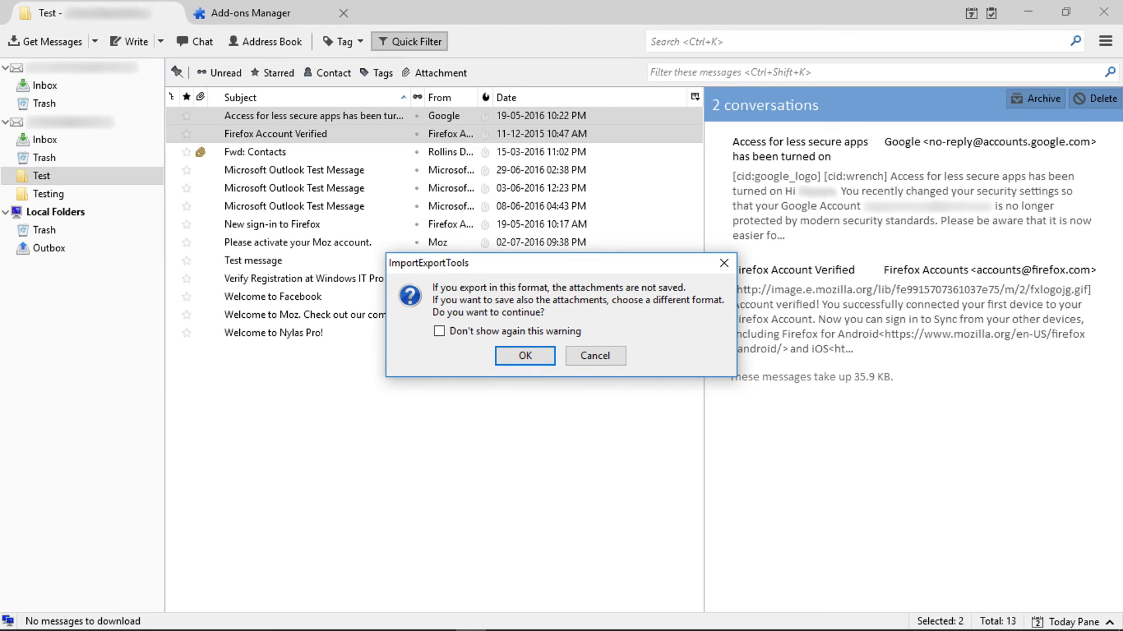
{"action": "left_click", "coordinate": [524, 356]}
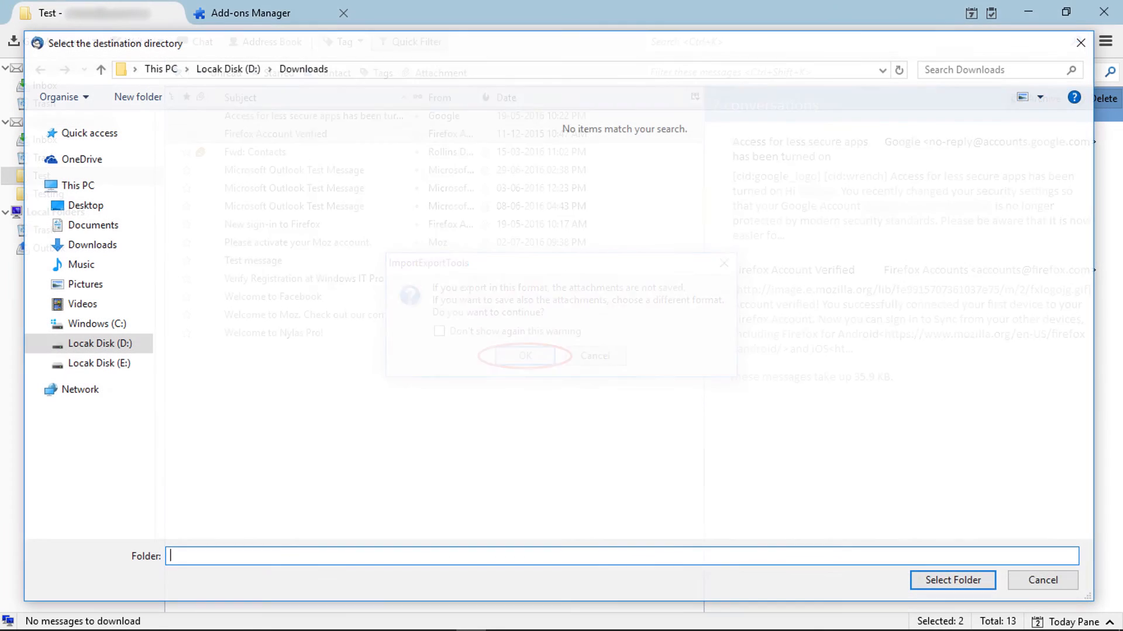
{"action": "left_click", "coordinate": [526, 356]}
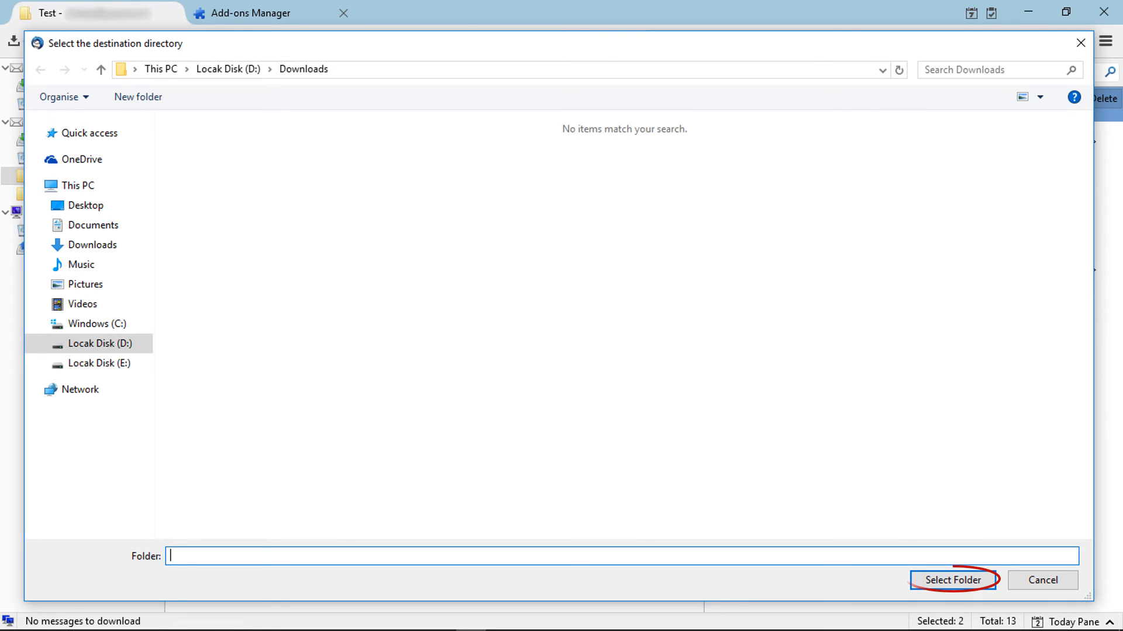
{"action": "left_click", "coordinate": [951, 580]}
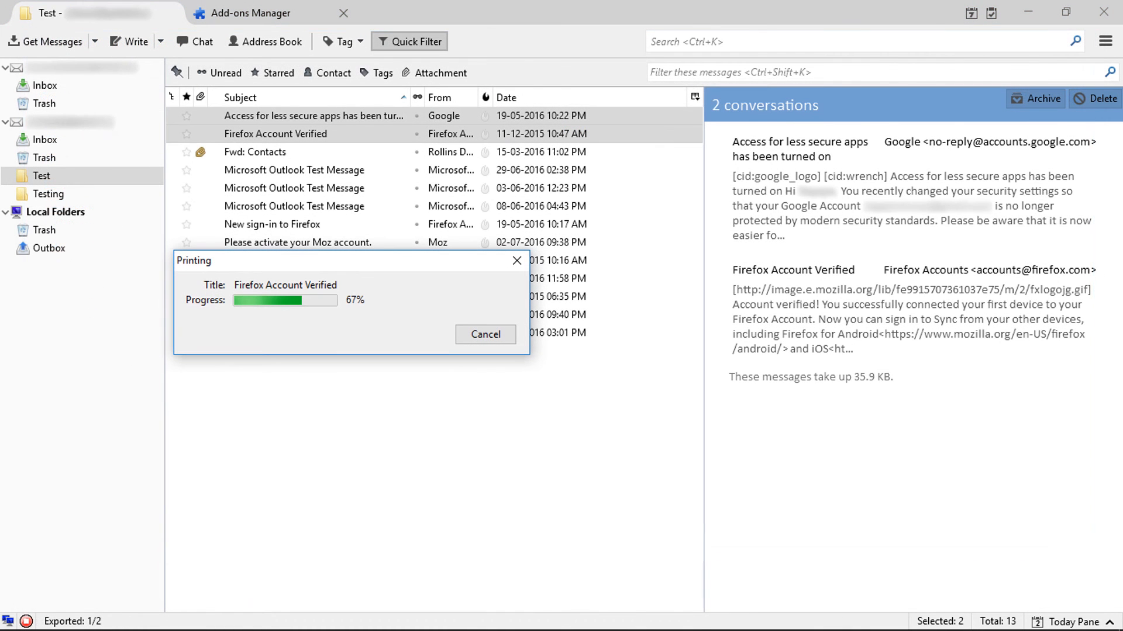